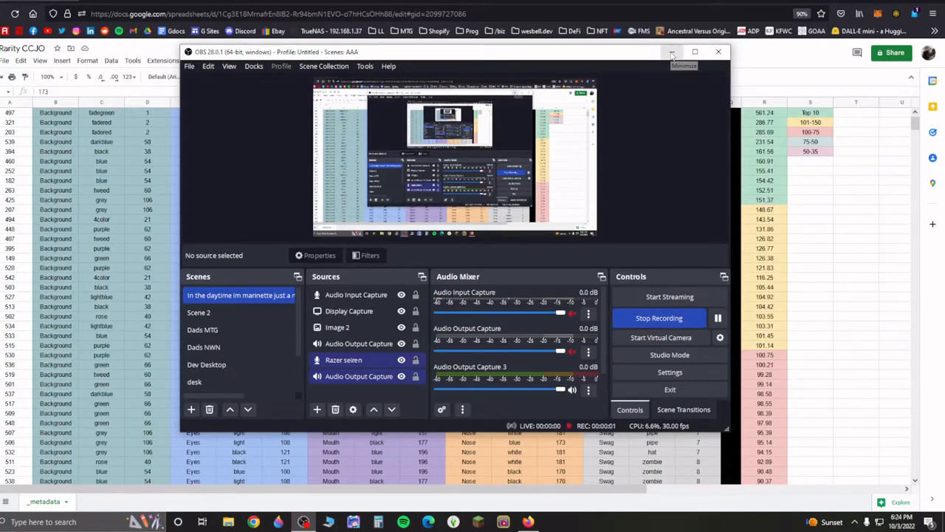
# Step: Minimize the OBS Studio window while the recording keeps running
pyautogui.click(670, 52)
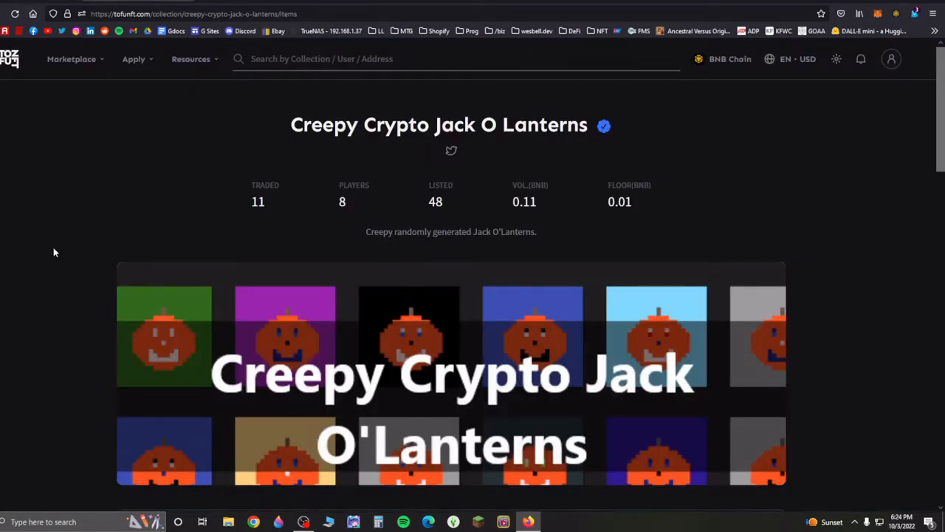
pyautogui.moveTo(293, 168)
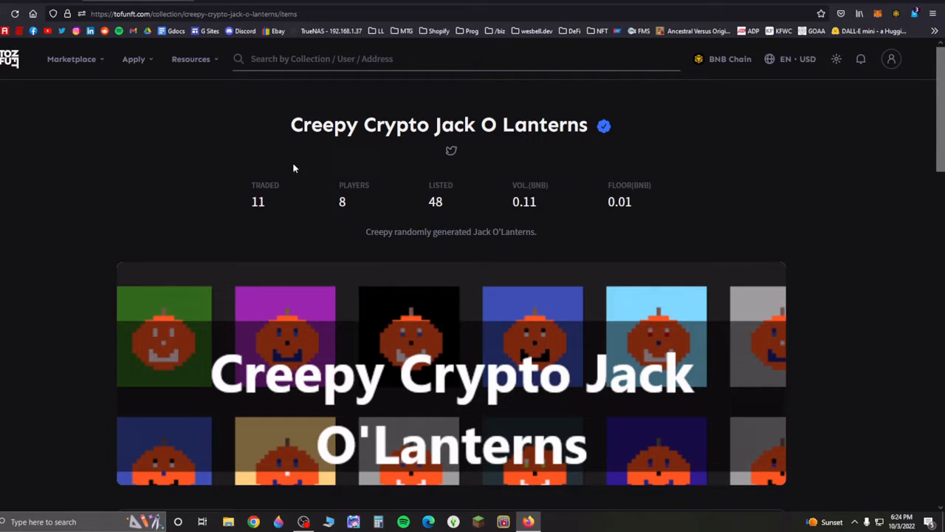
pyautogui.moveTo(100, 135)
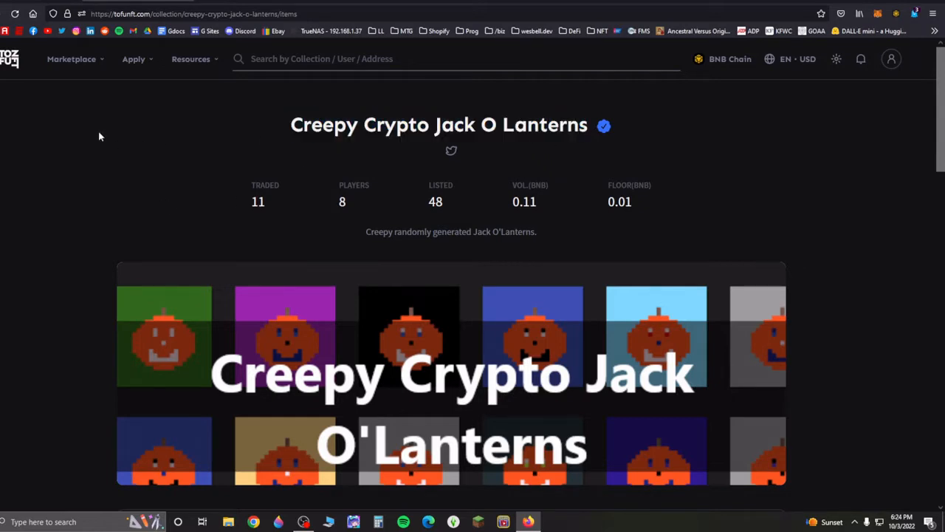
pyautogui.moveTo(50, 194)
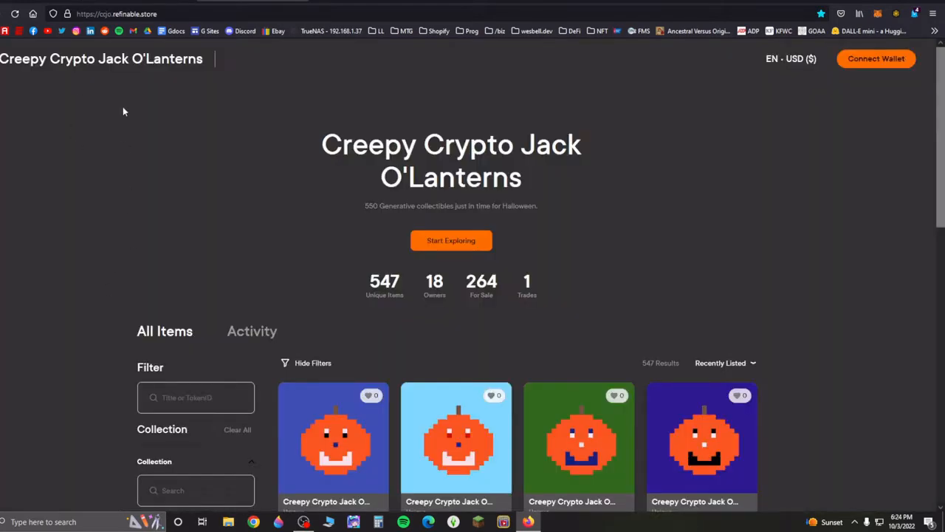
pyautogui.scroll(-3)
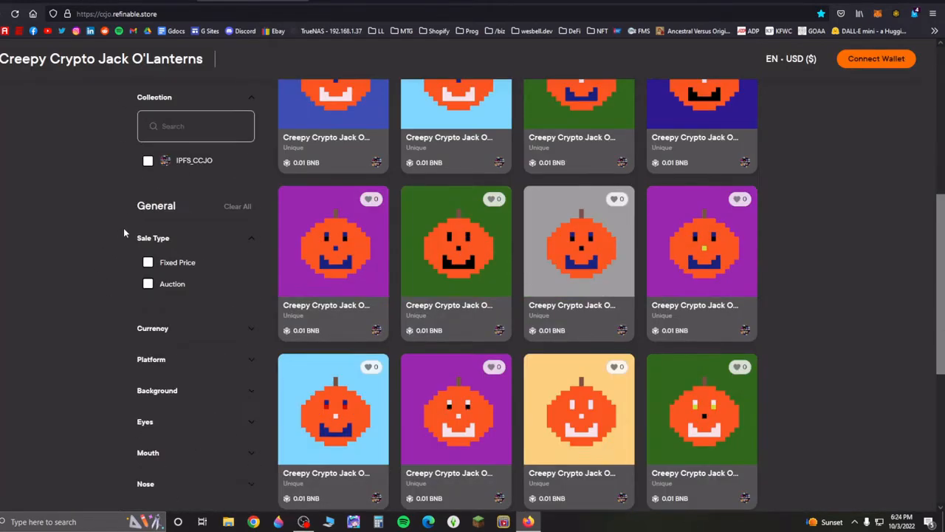
pyautogui.scroll(3)
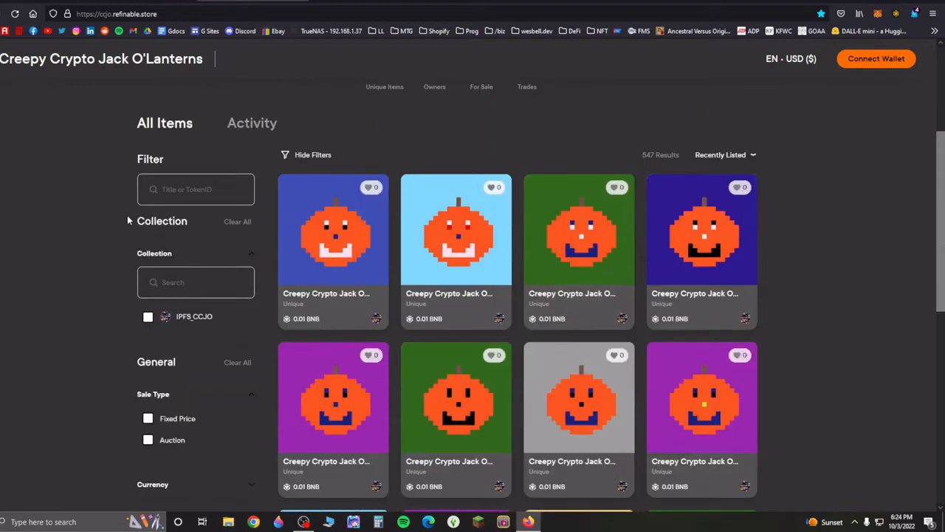
pyautogui.scroll(3)
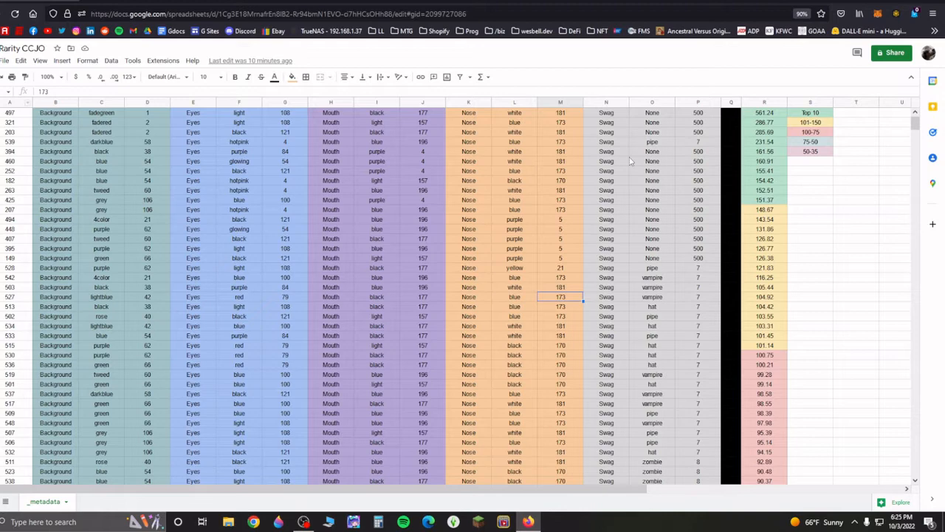
pyautogui.moveTo(207, 257)
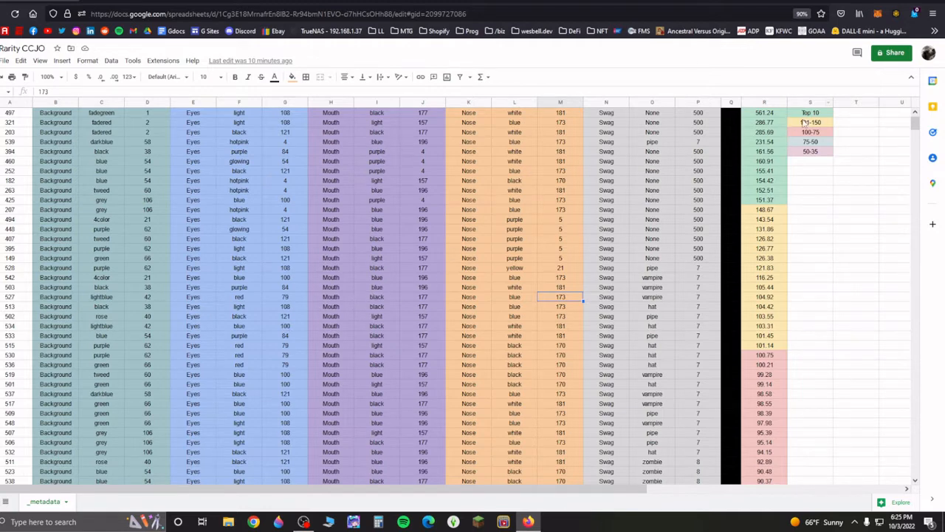
pyautogui.moveTo(751, 390)
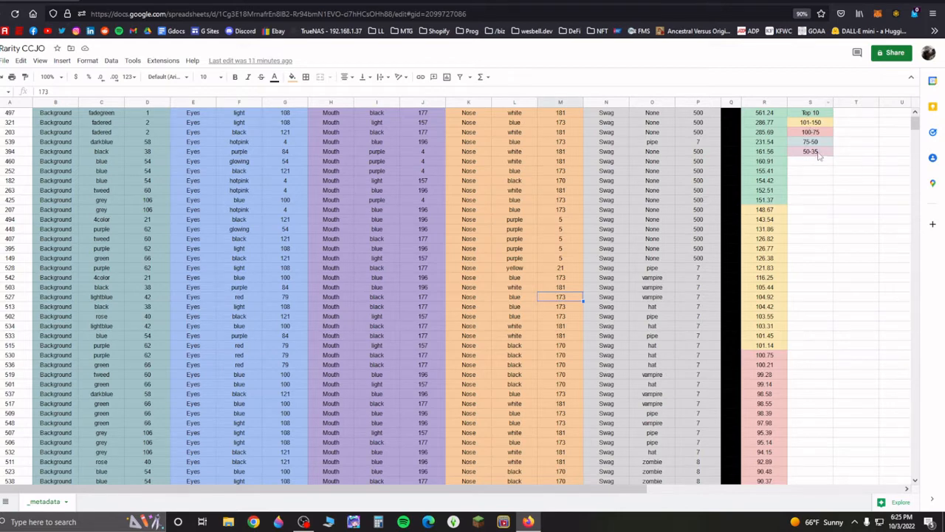
pyautogui.scroll(-3)
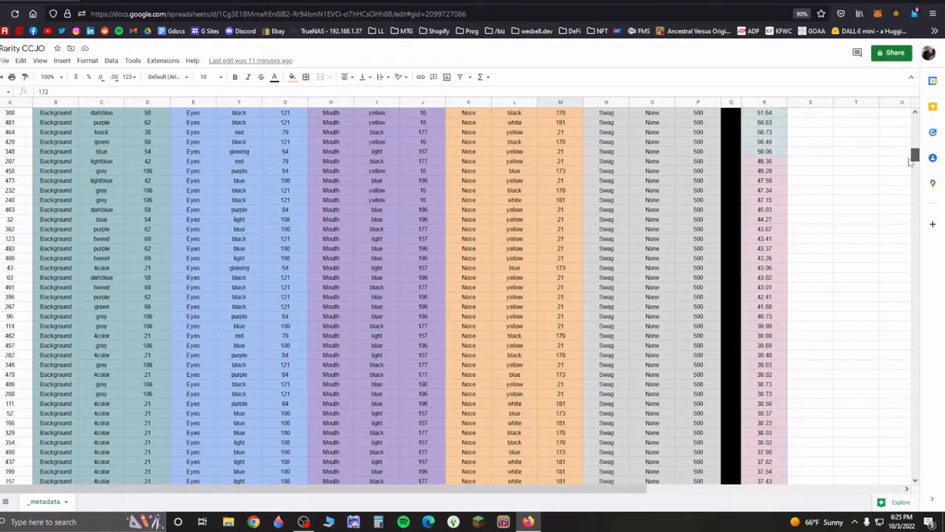
pyautogui.scroll(-3)
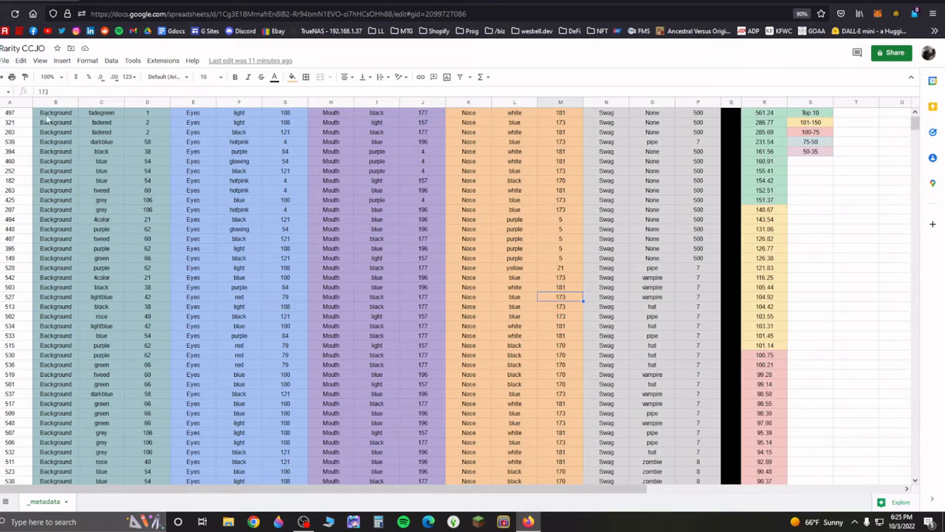
pyautogui.click(9, 113)
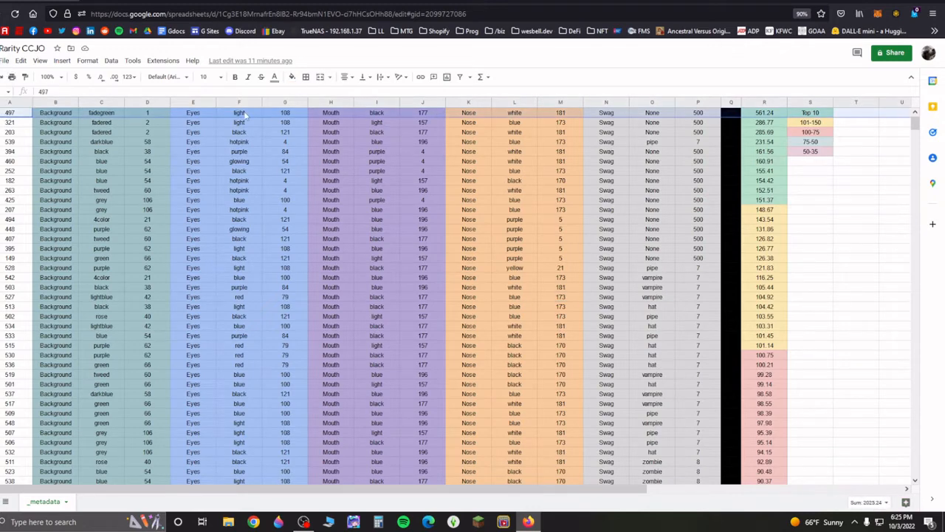
pyautogui.moveTo(289, 124)
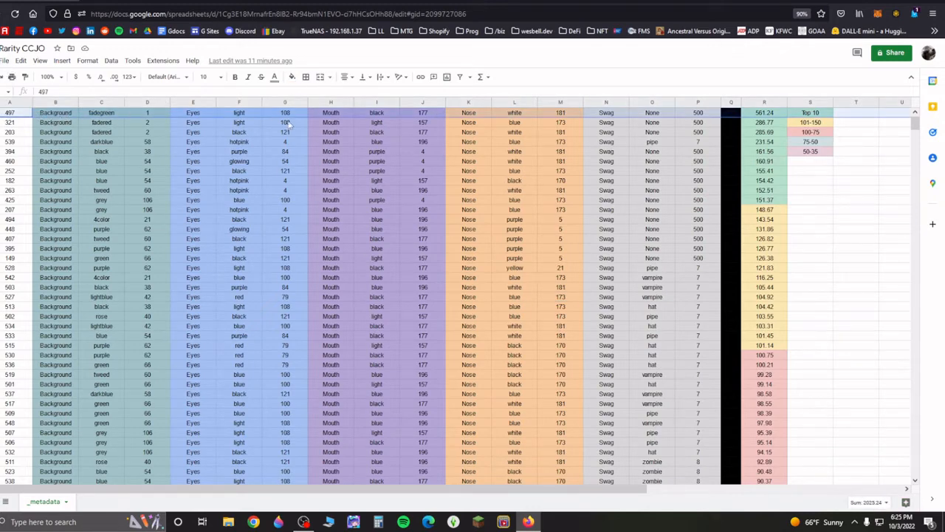
pyautogui.moveTo(636, 115)
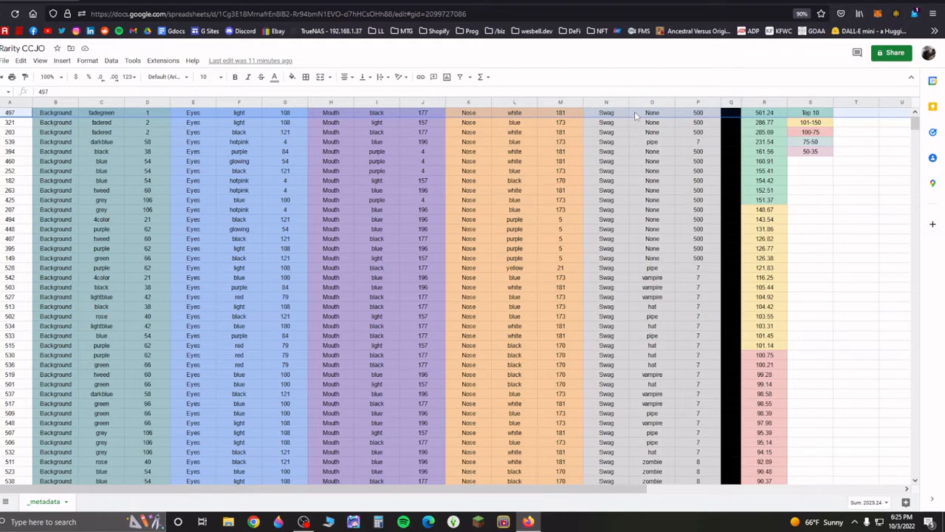
pyautogui.moveTo(652, 199)
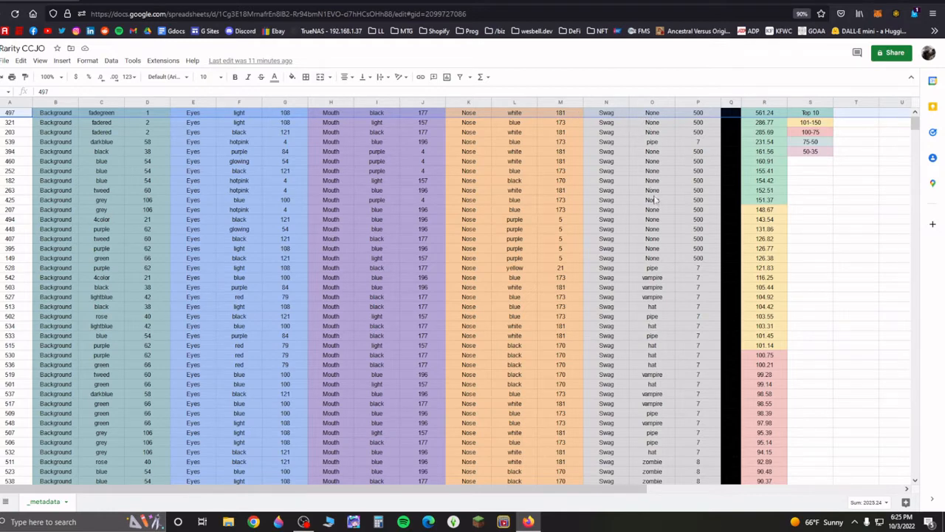
pyautogui.click(652, 142)
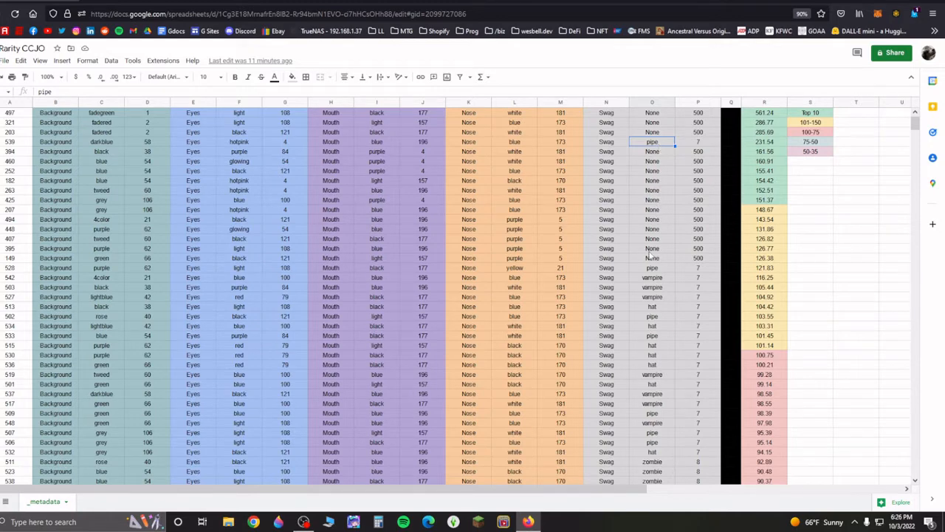
pyautogui.moveTo(657, 322)
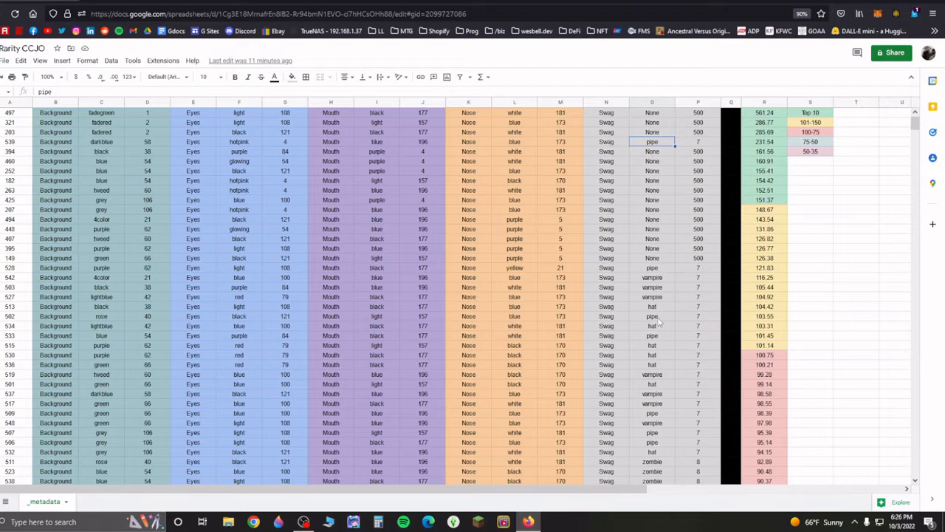
pyautogui.scroll(-3)
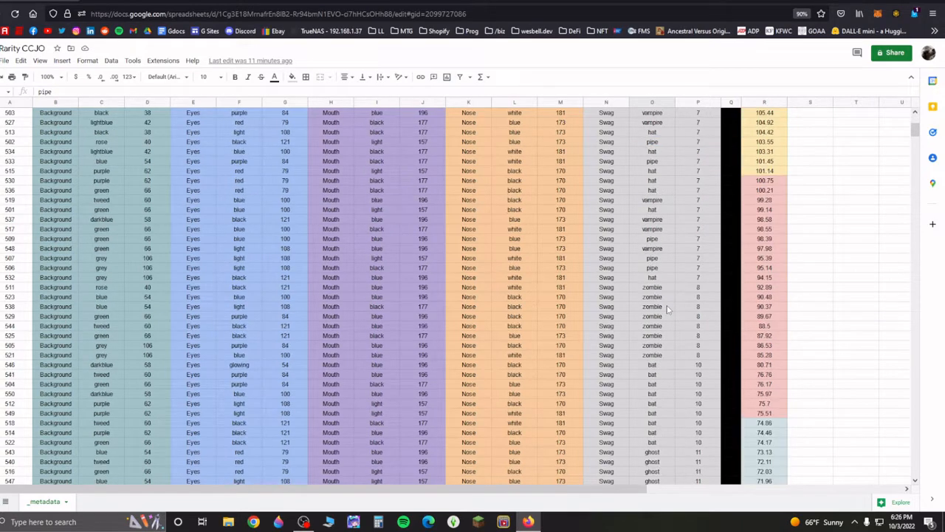
pyautogui.scroll(-3)
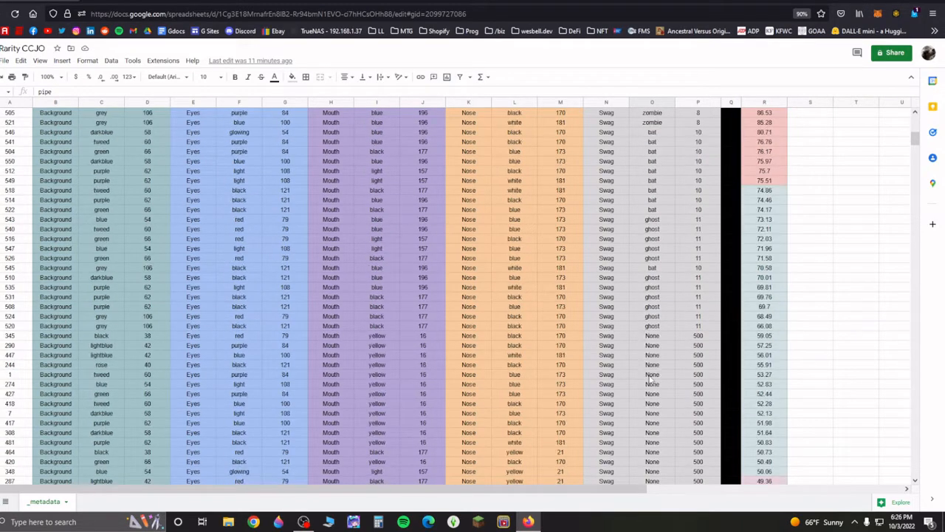
pyautogui.moveTo(665, 384)
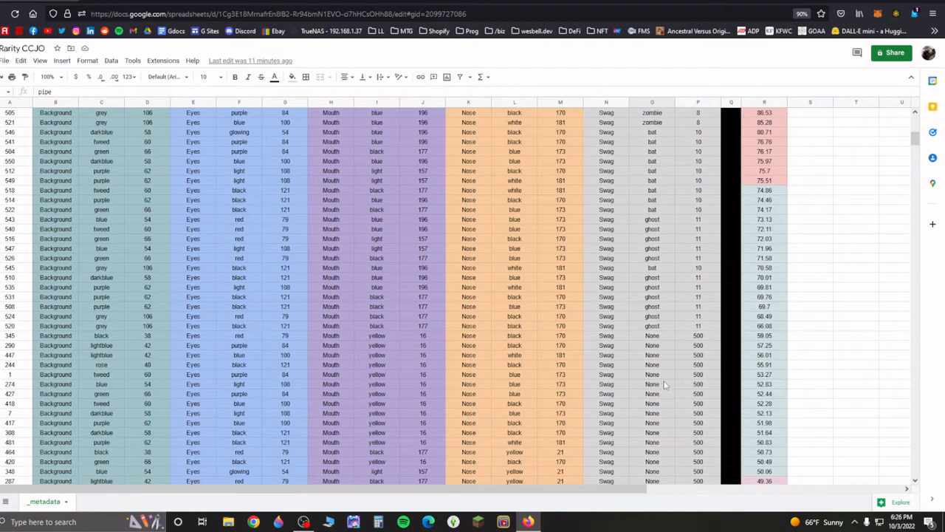
pyautogui.scroll(-3)
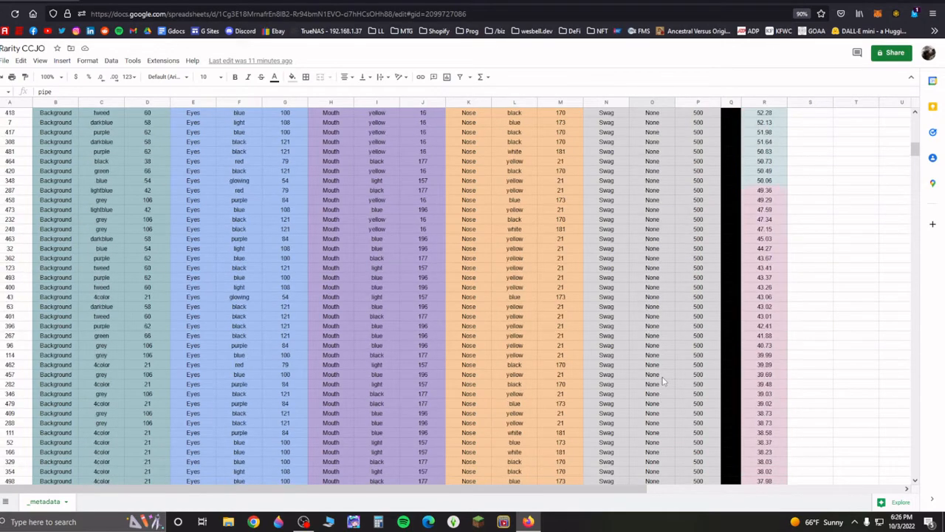
pyautogui.scroll(3)
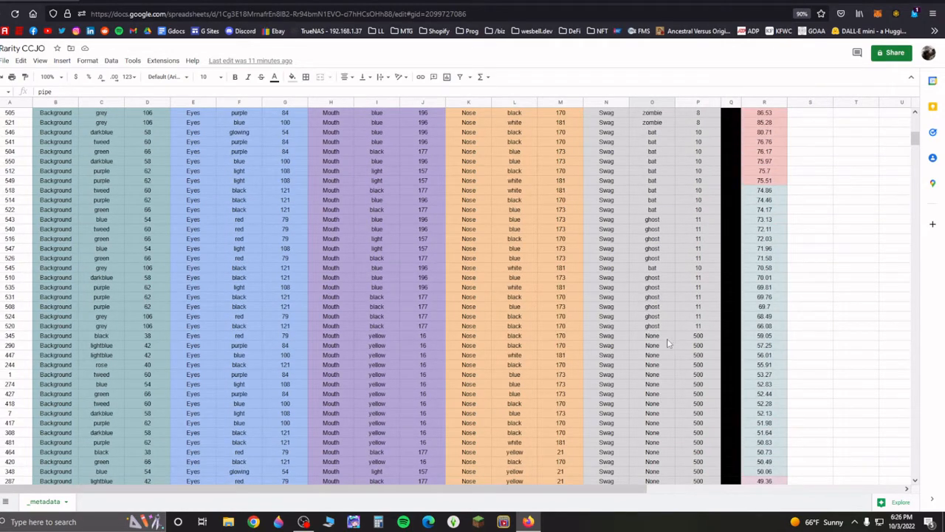
pyautogui.click(651, 327)
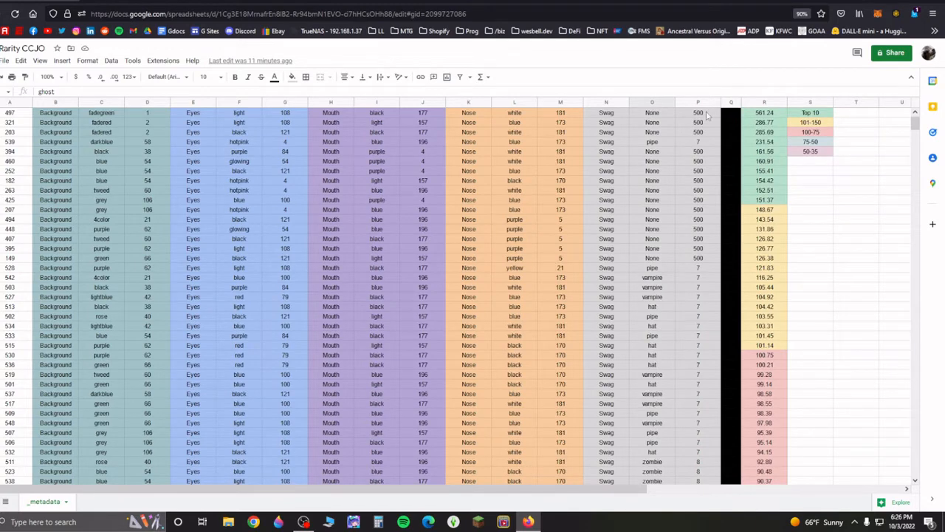
pyautogui.moveTo(579, 157)
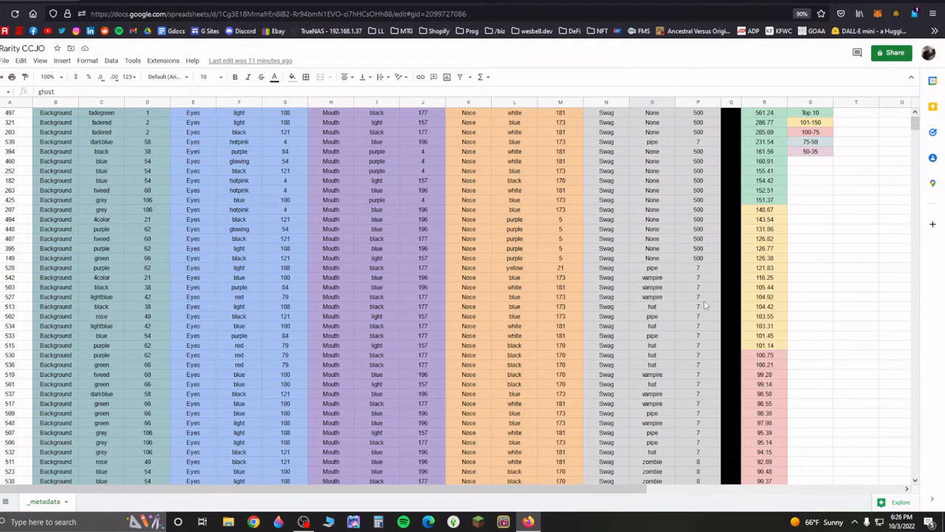
pyautogui.moveTo(697, 279)
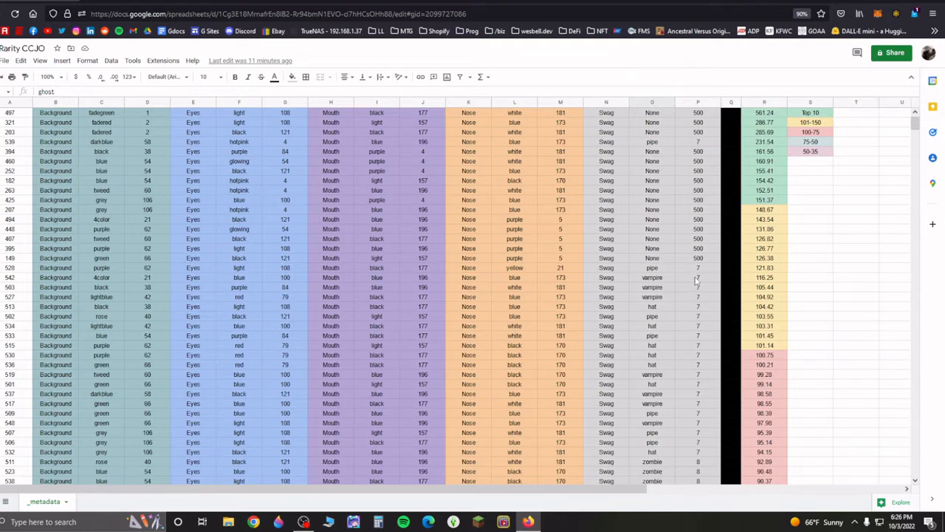
pyautogui.moveTo(850, 120)
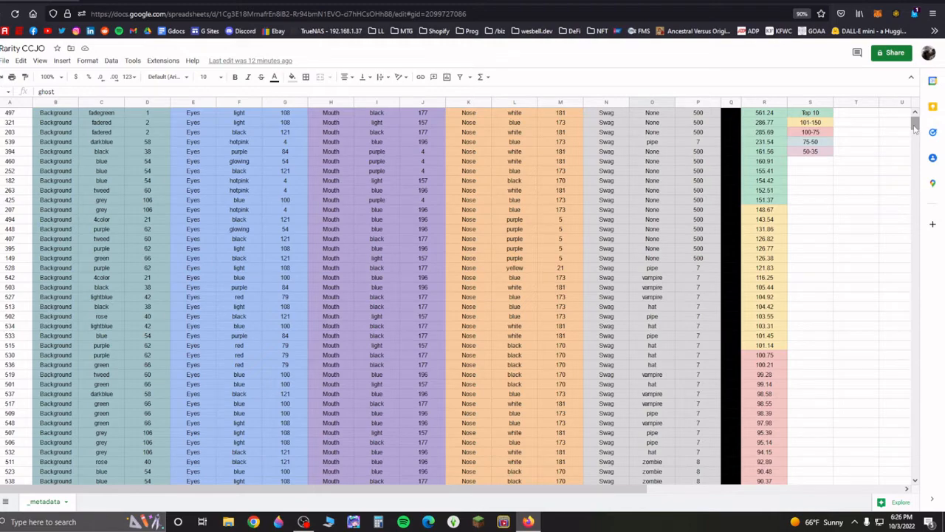
pyautogui.scroll(-3)
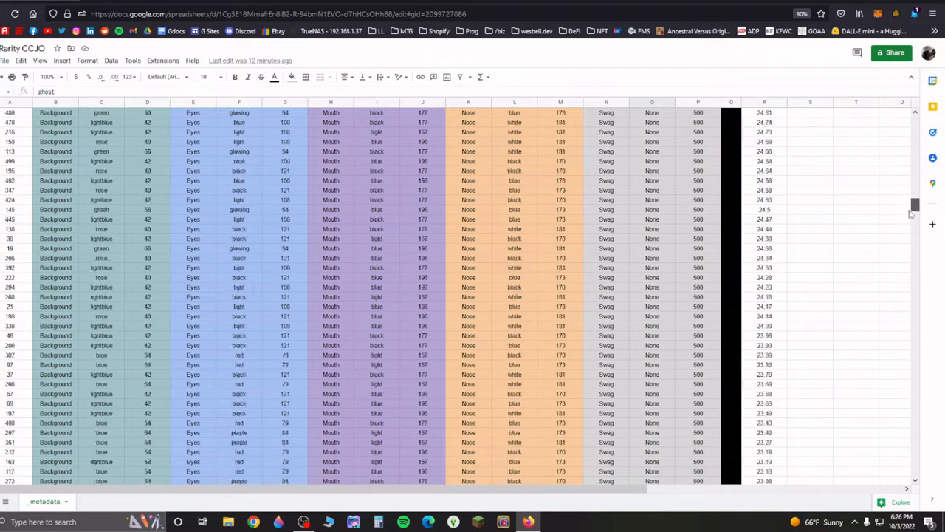
pyautogui.scroll(3)
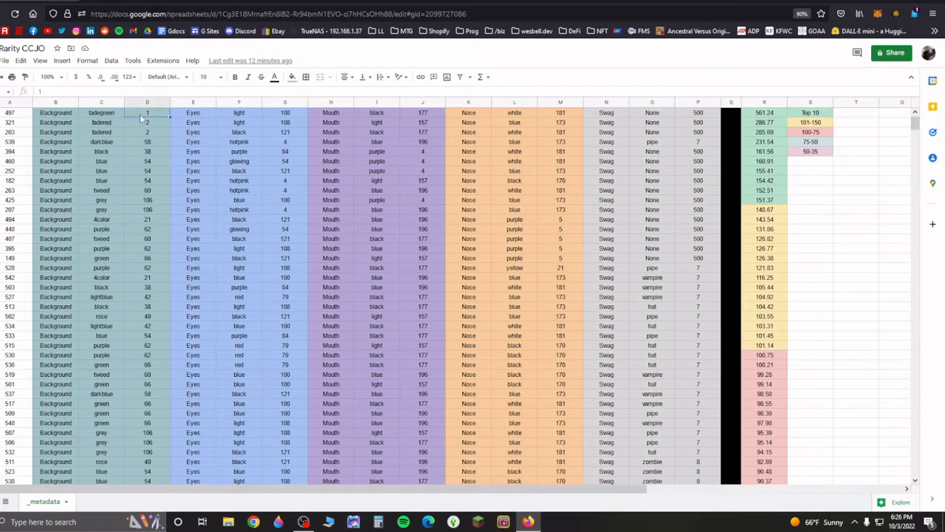
pyautogui.click(147, 122)
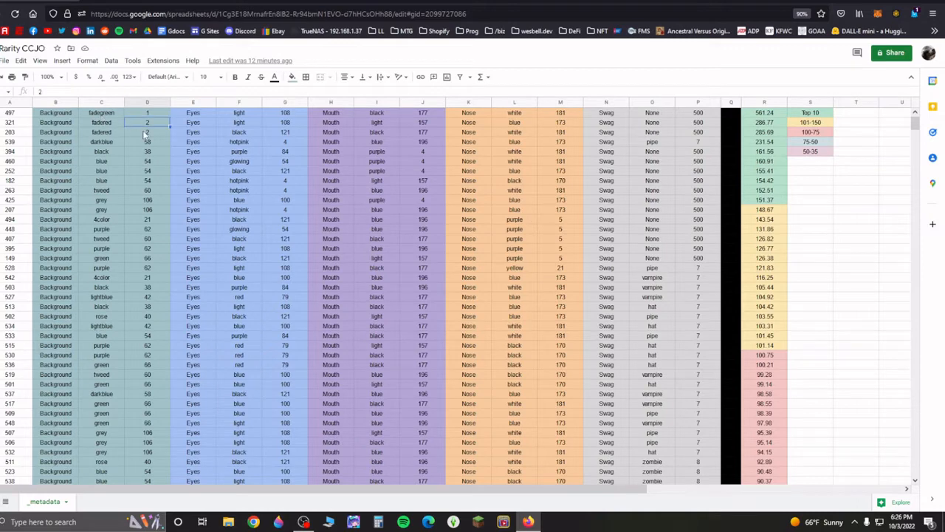
pyautogui.click(147, 141)
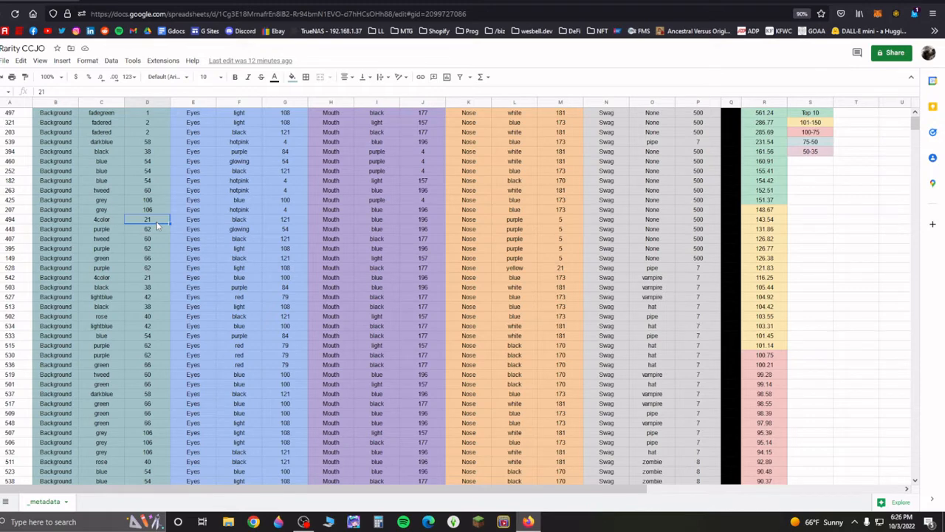
pyautogui.moveTo(785, 169)
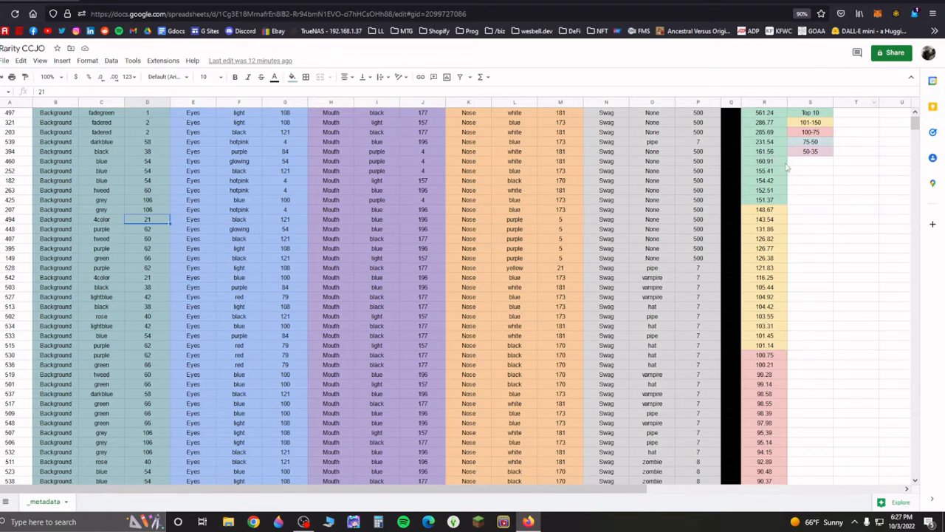
pyautogui.moveTo(779, 229)
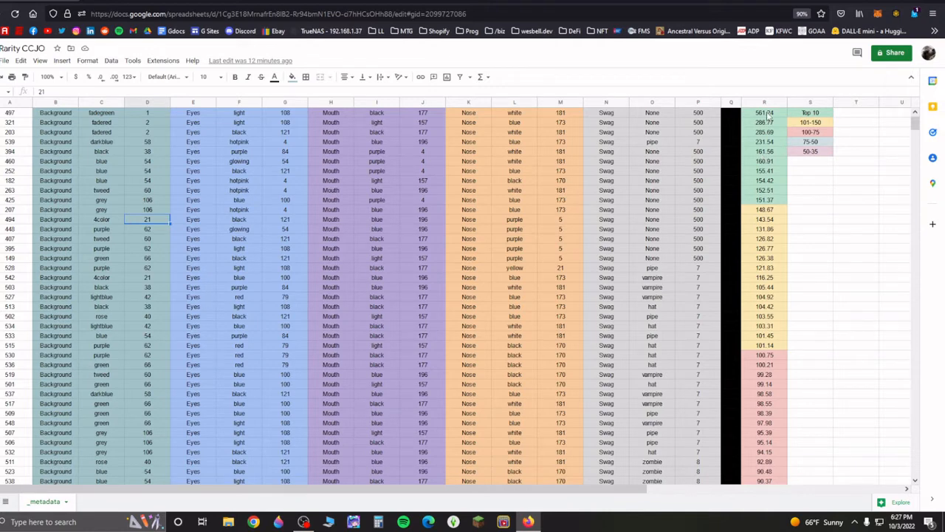
pyautogui.click(765, 112)
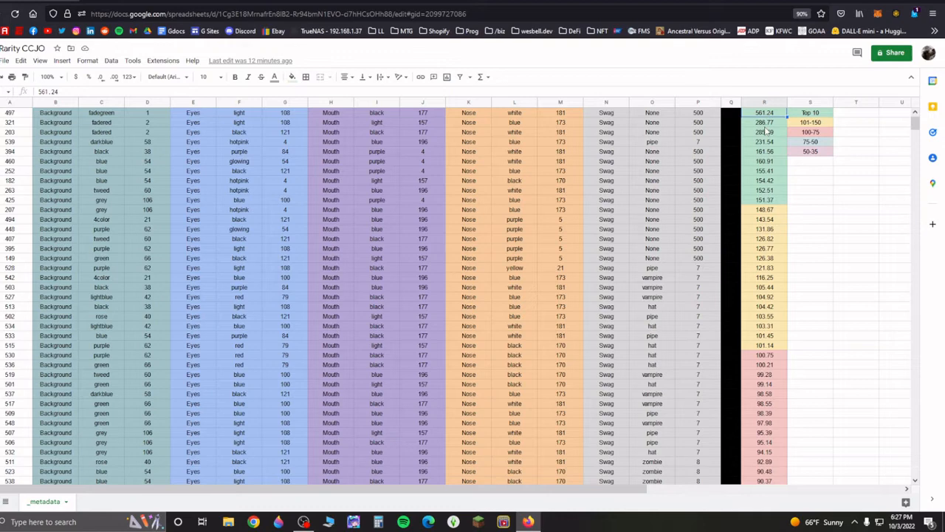
pyautogui.moveTo(775, 131)
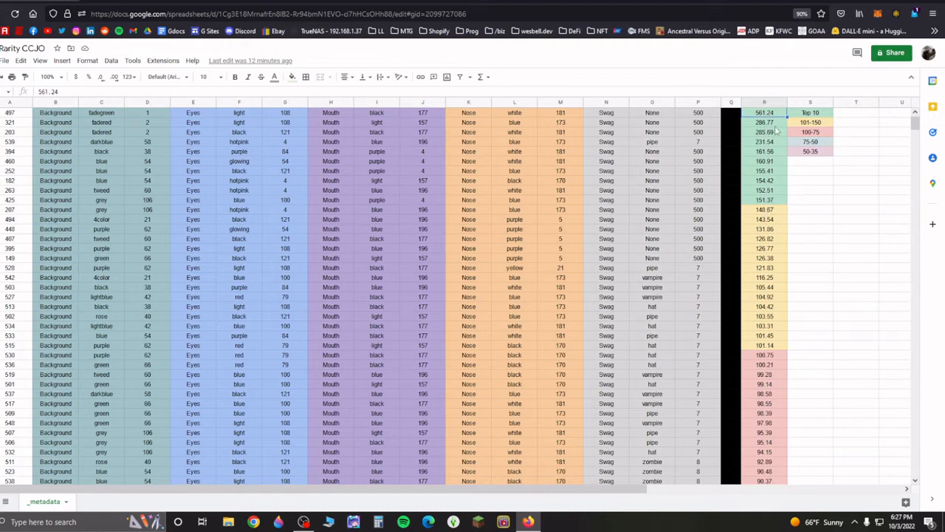
pyautogui.moveTo(786, 231)
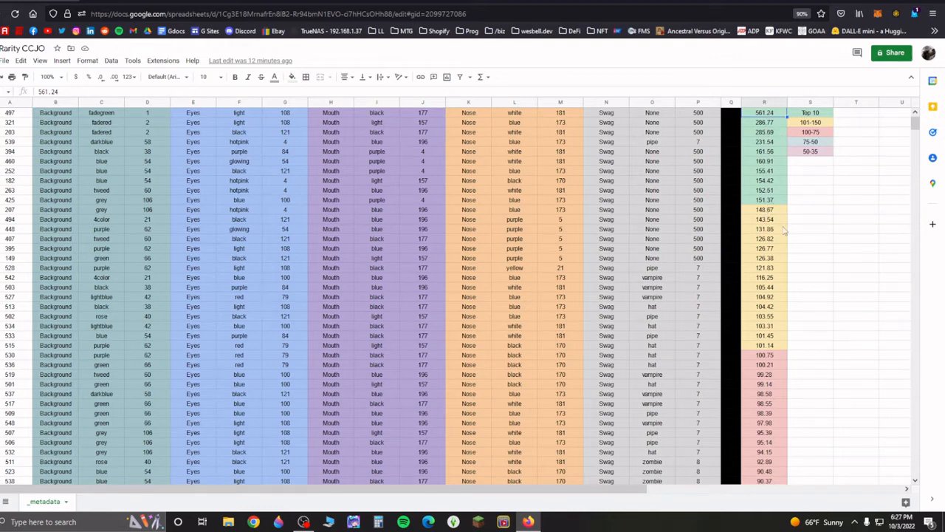
pyautogui.moveTo(864, 156)
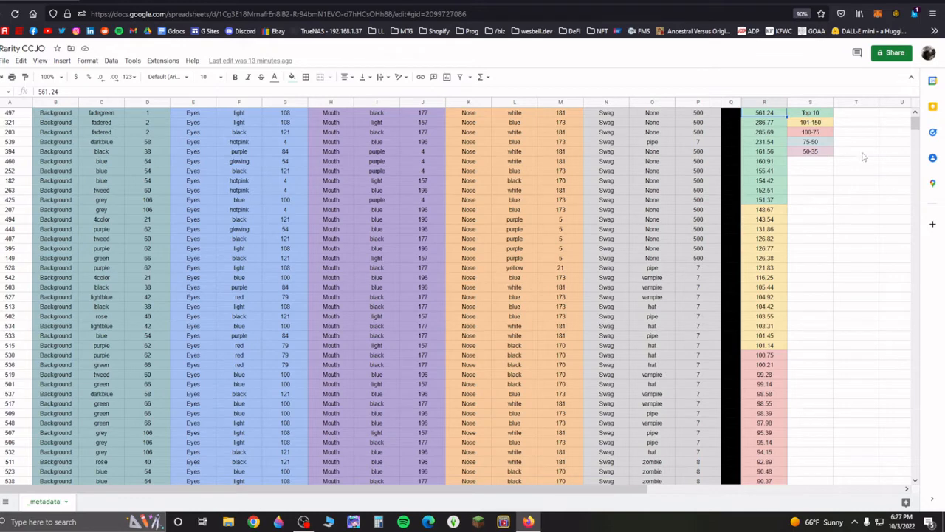
pyautogui.moveTo(788, 245)
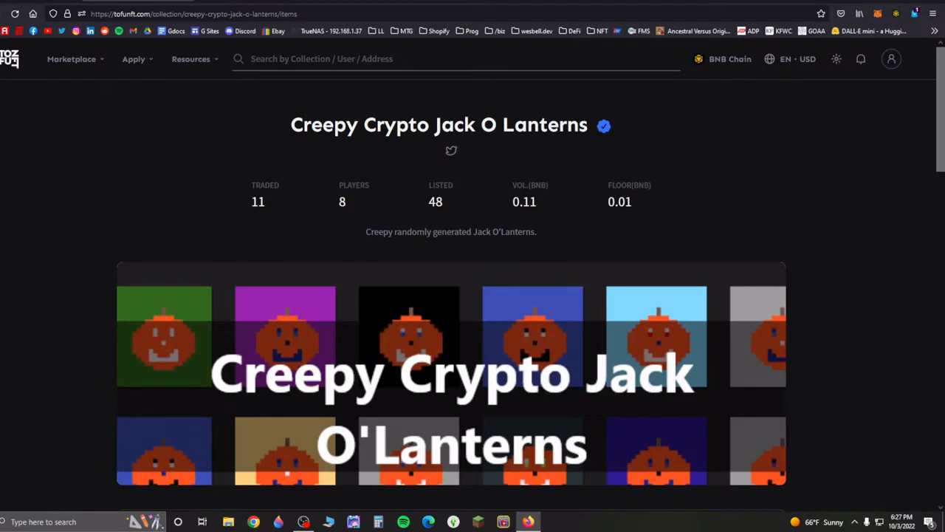
# Step: Select the Creepy Crypto Jack O Lanterns title and scroll down to the Items grid
pyautogui.tripleClick(439, 124)
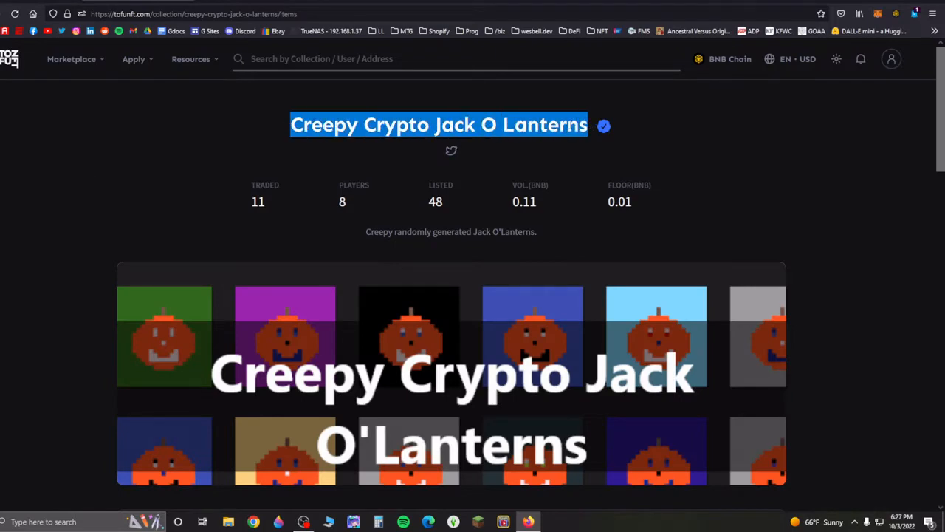
pyautogui.scroll(-3)
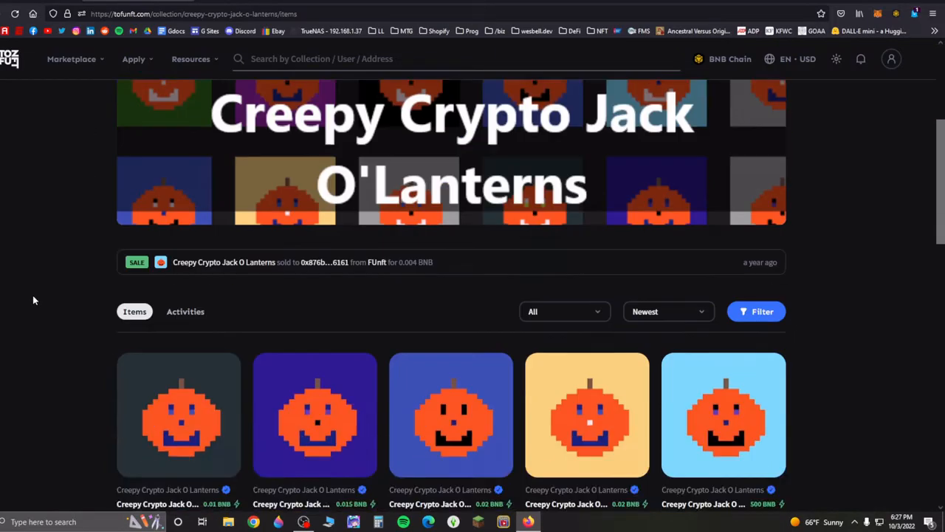
pyautogui.scroll(-3)
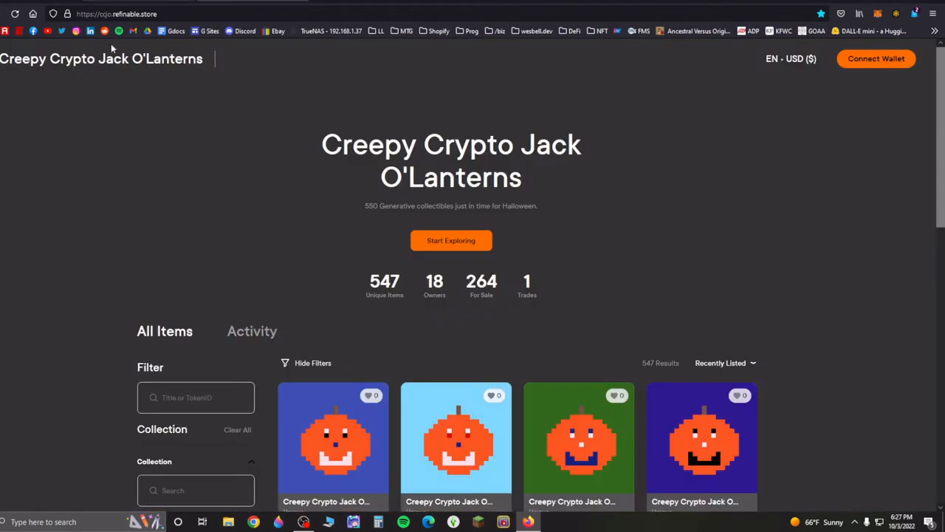
pyautogui.moveTo(515, 239)
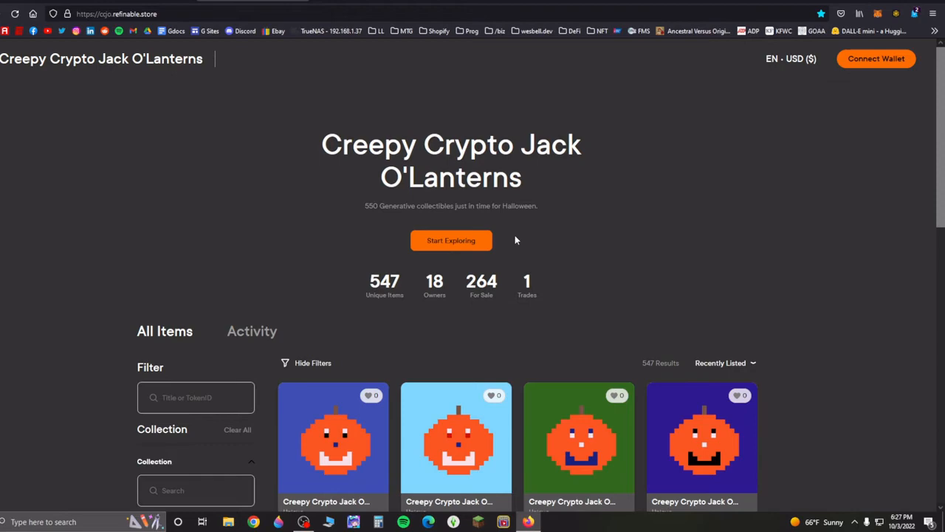
pyautogui.moveTo(547, 262)
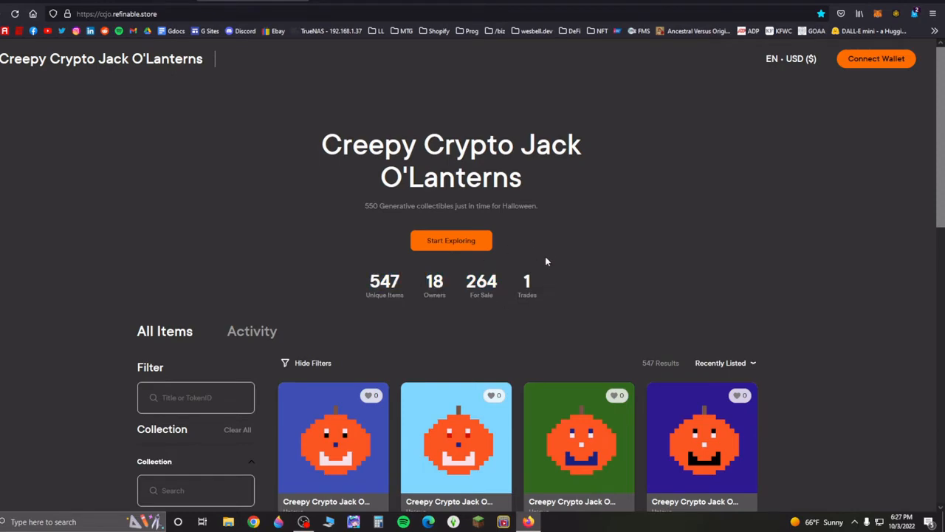
# Step: Scroll through the All Items grid of the 547-item Refinable storefront
pyautogui.scroll(-3)
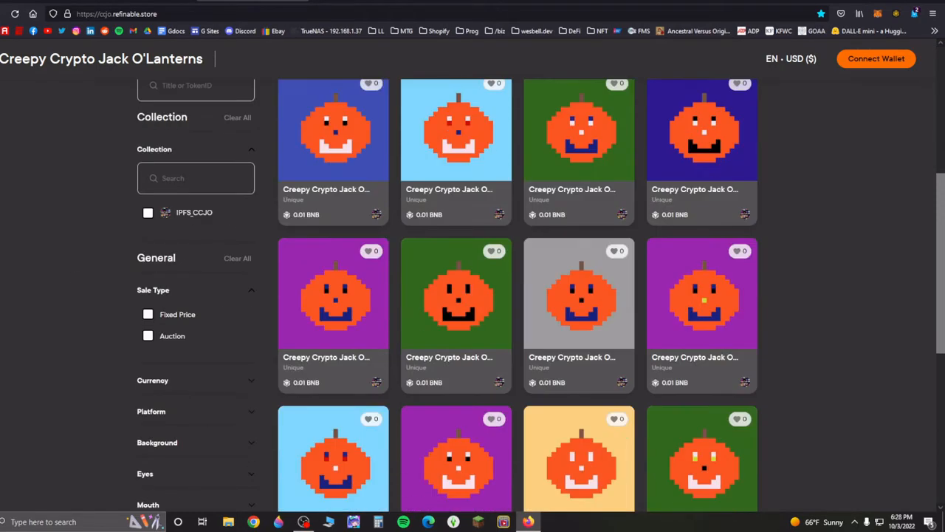
pyautogui.scroll(3)
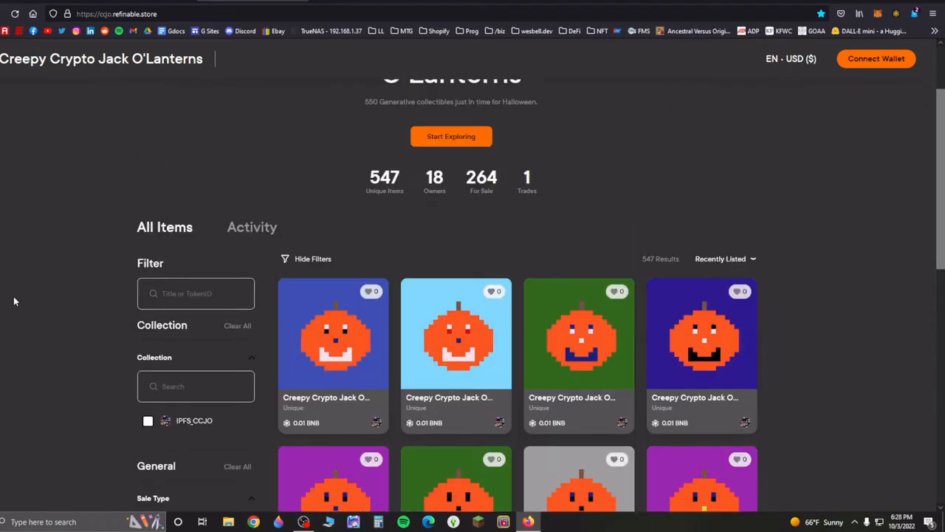
pyautogui.scroll(-3)
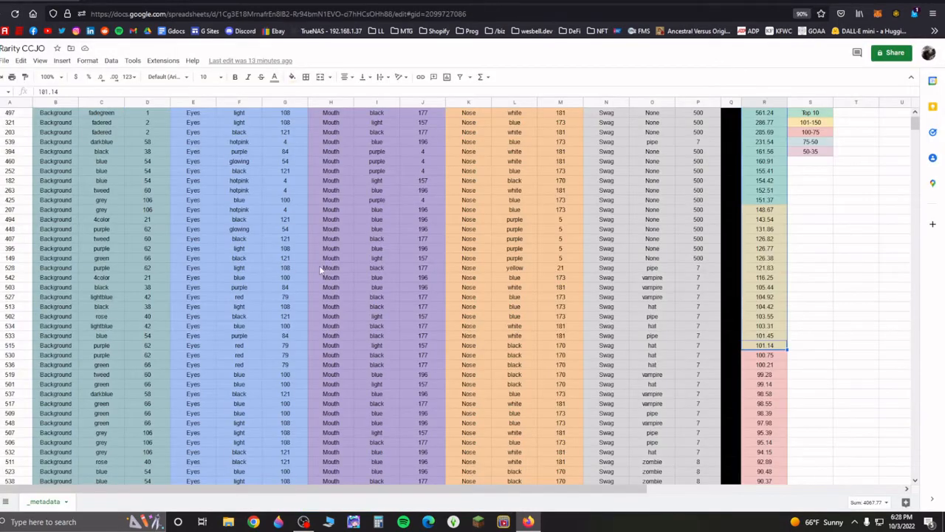
pyautogui.moveTo(362, 248)
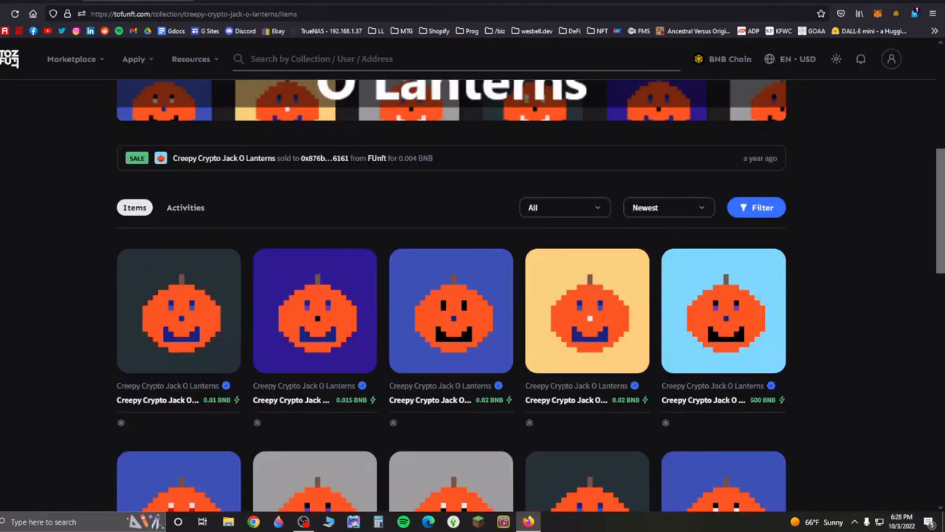
# Step: Scroll up and down through the tofuNFT item grid with BNB prices
pyautogui.scroll(3)
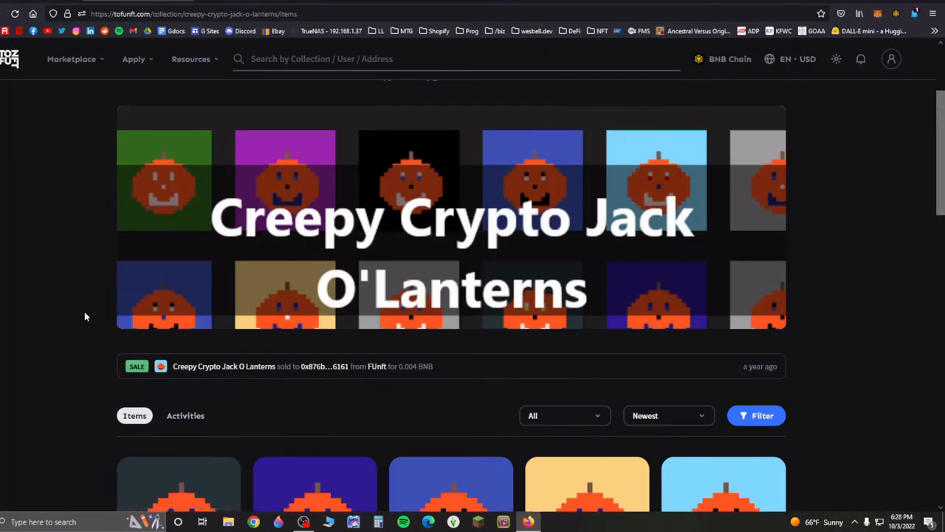
pyautogui.scroll(3)
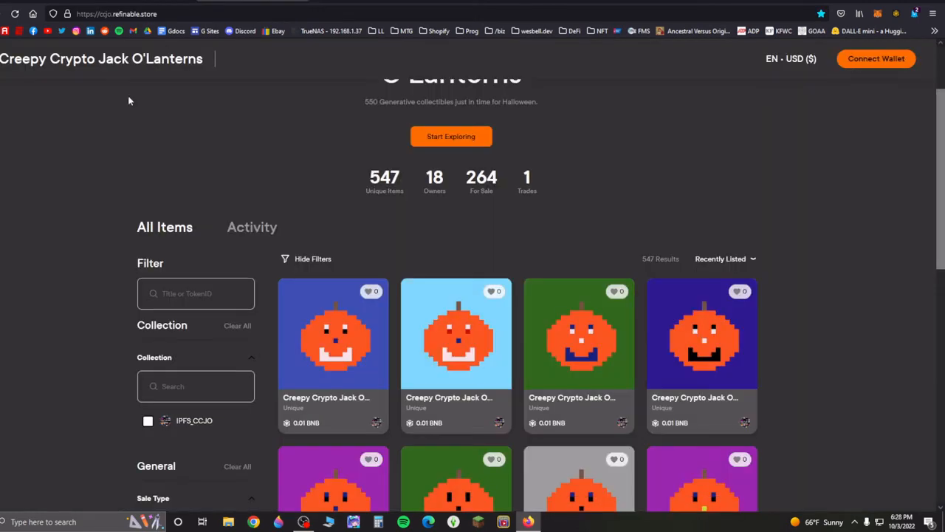
pyautogui.scroll(-3)
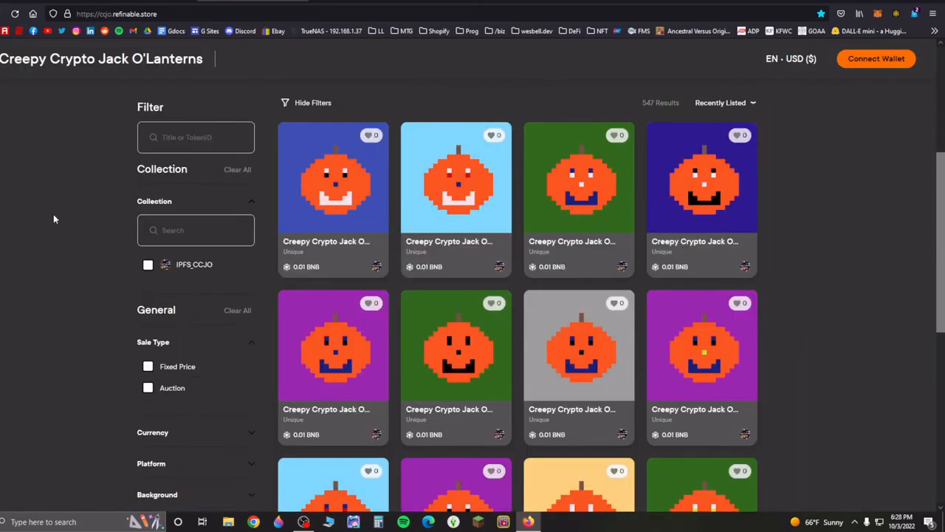
pyautogui.scroll(-3)
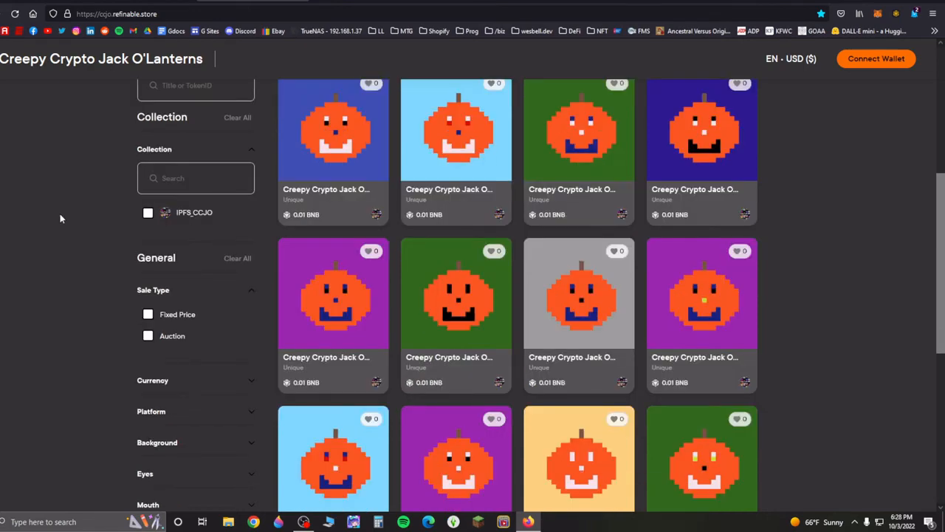
pyautogui.scroll(3)
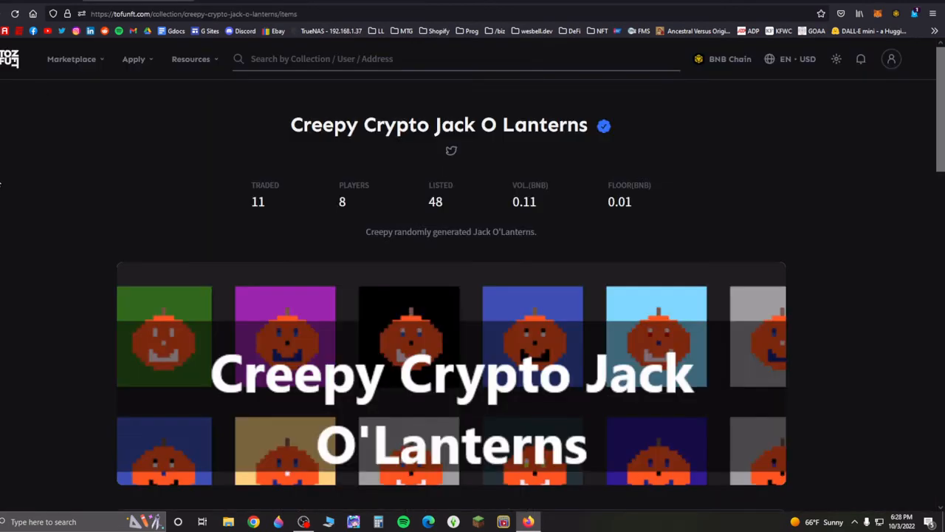
pyautogui.scroll(-3)
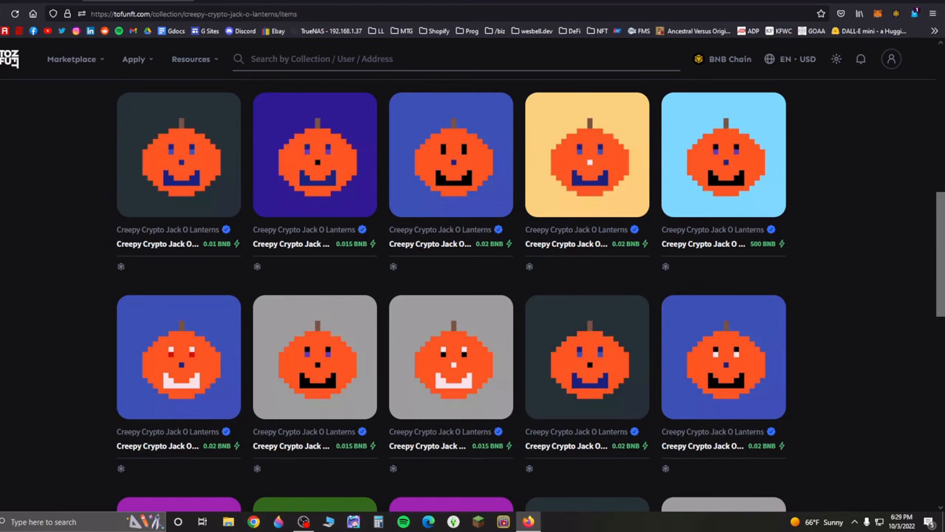
pyautogui.moveTo(3, 306)
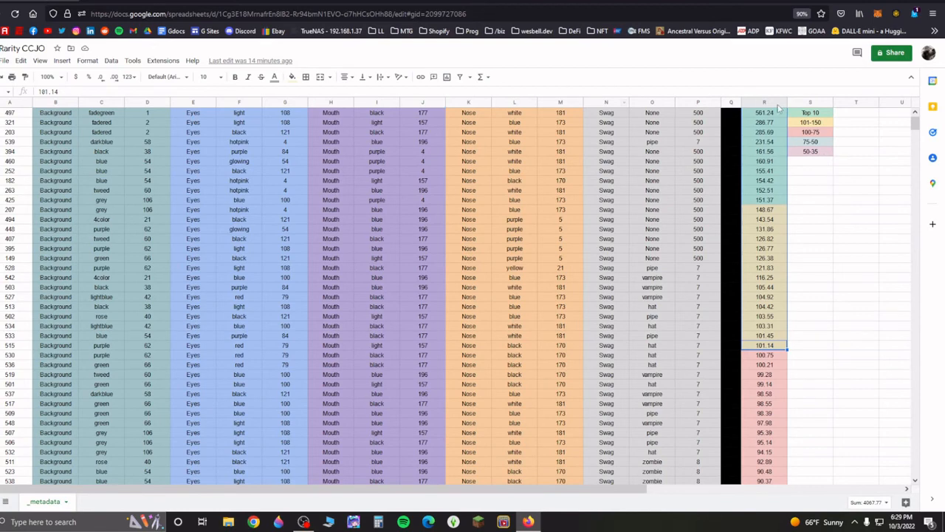
pyautogui.moveTo(653, 194)
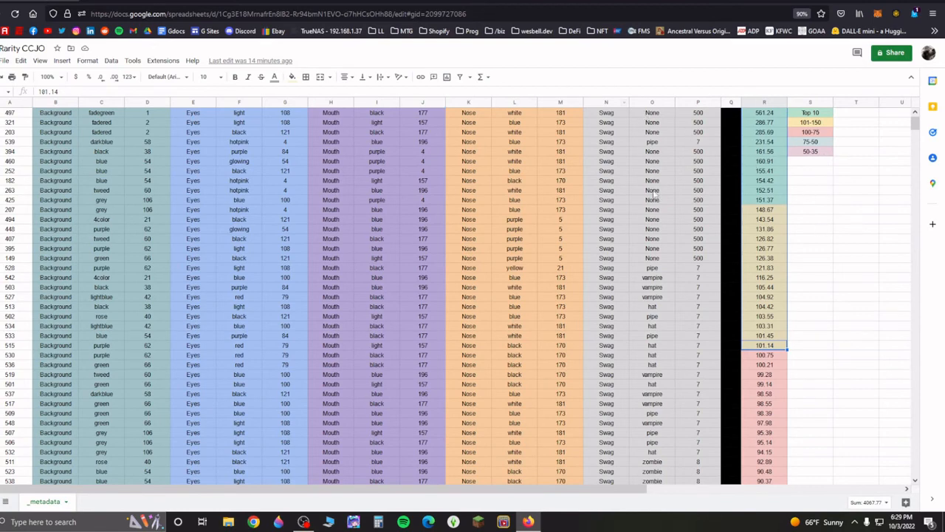